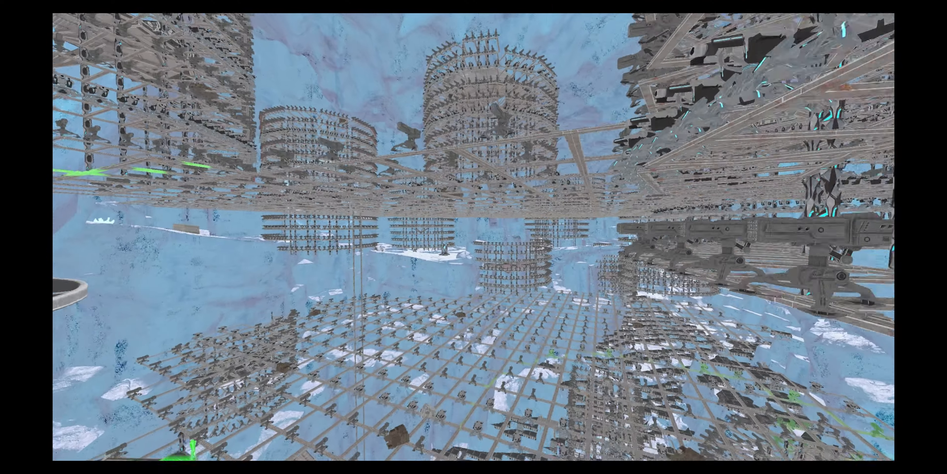
mouse_move(474, 237)
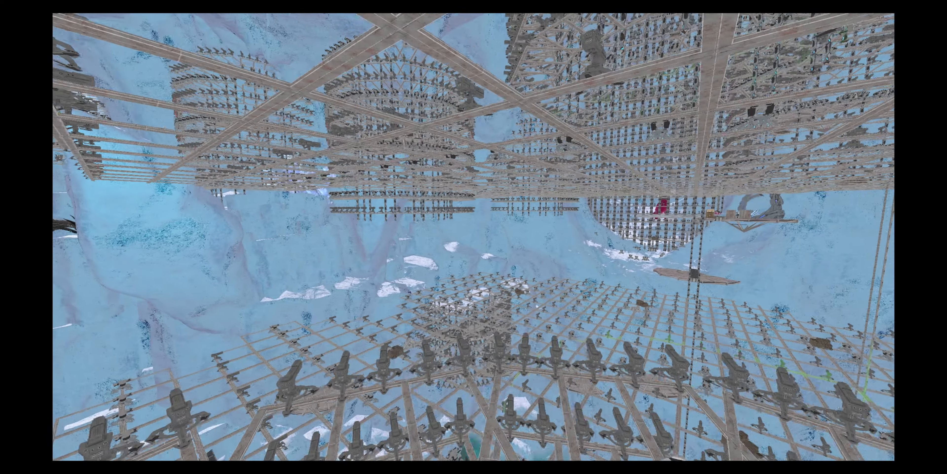
mouse_move(473, 237)
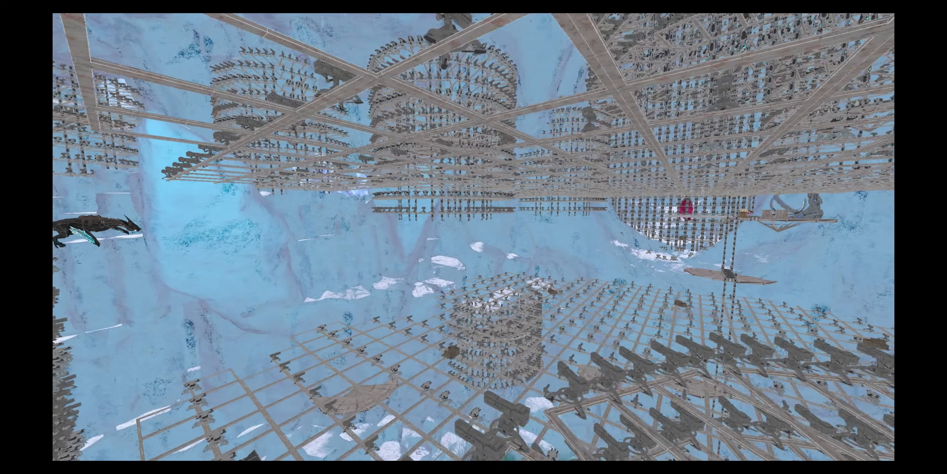
mouse_move(474, 236)
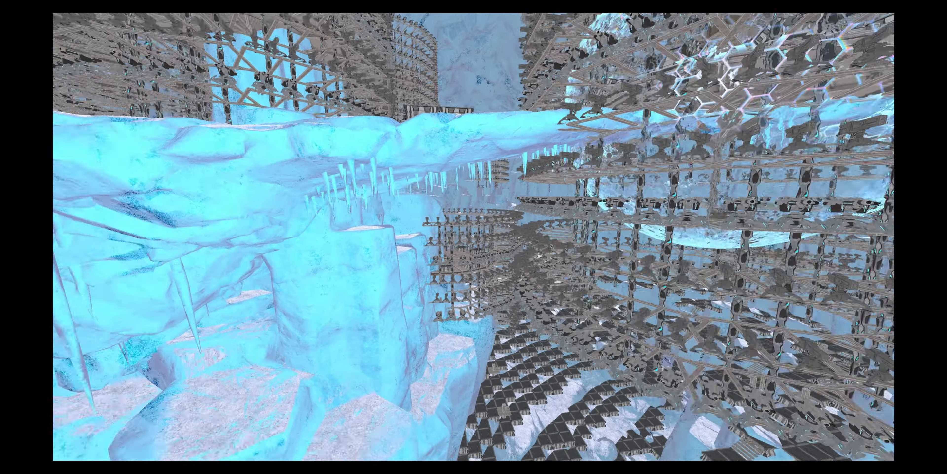
mouse_move(473, 237)
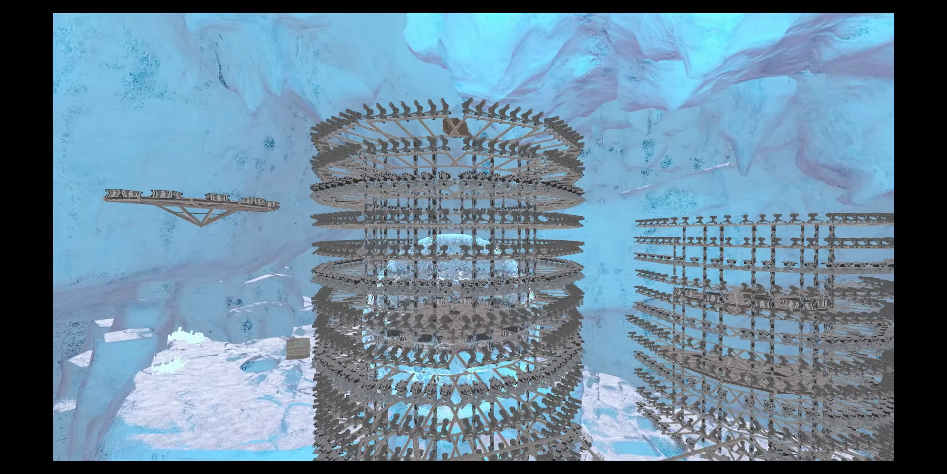
mouse_move(474, 236)
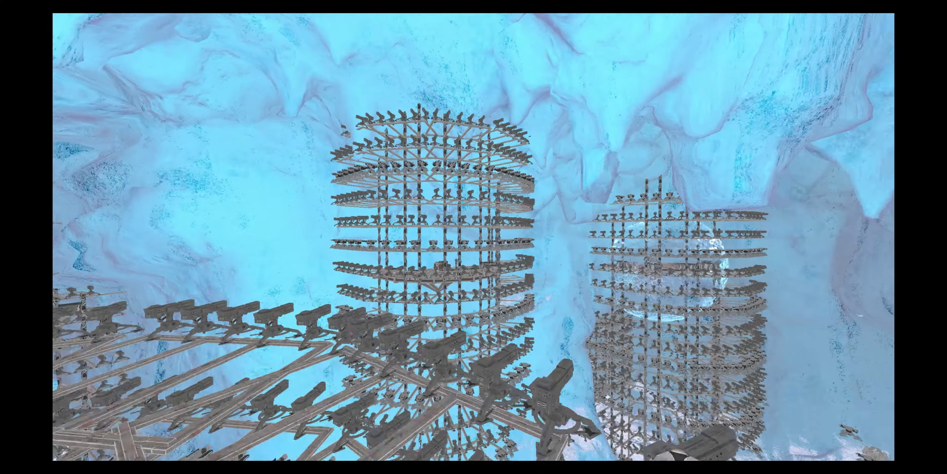
mouse_move(474, 236)
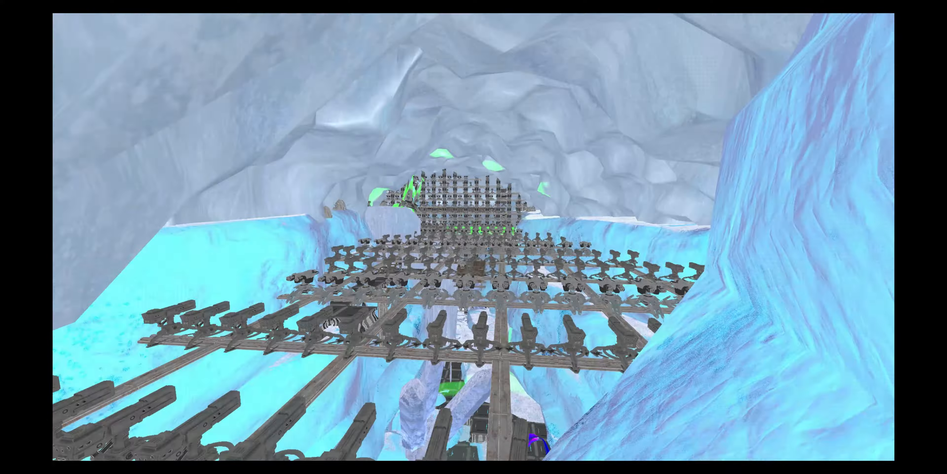
mouse_move(474, 237)
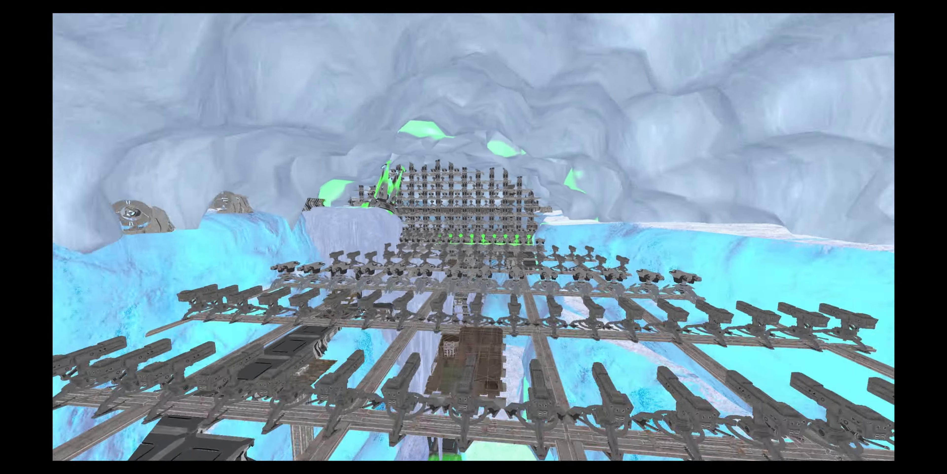